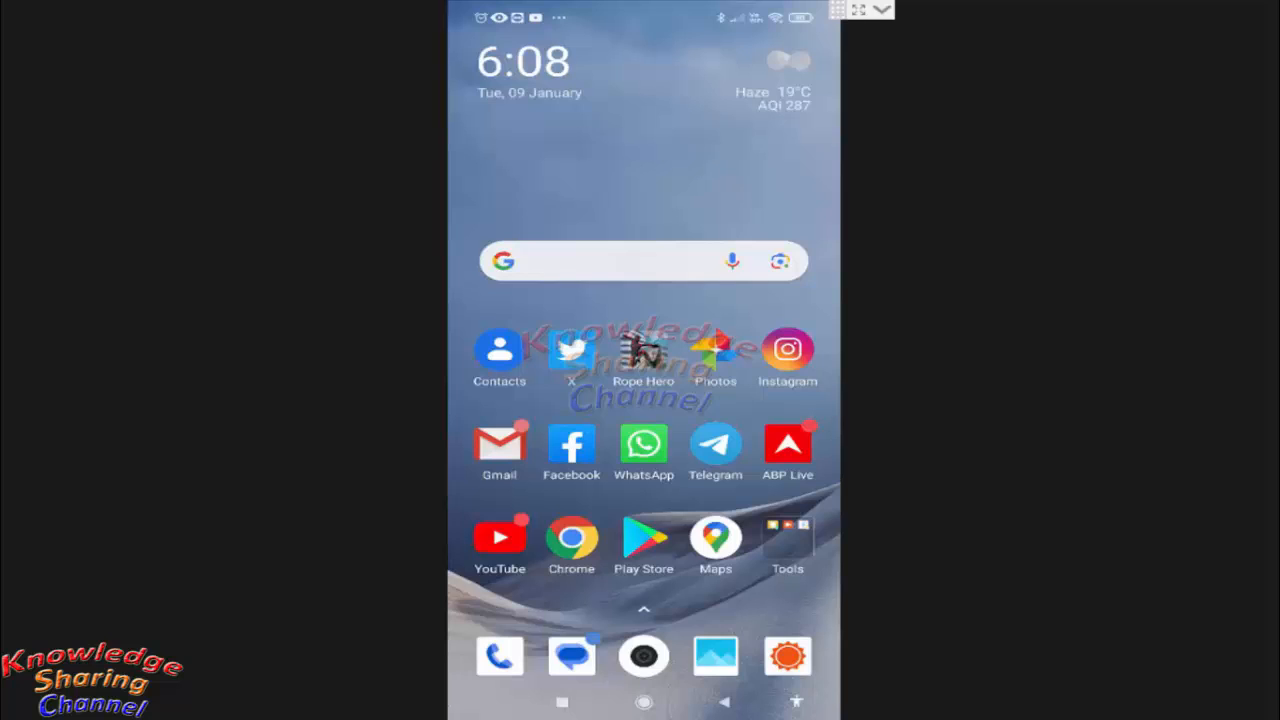
pyautogui.moveTo(743, 465)
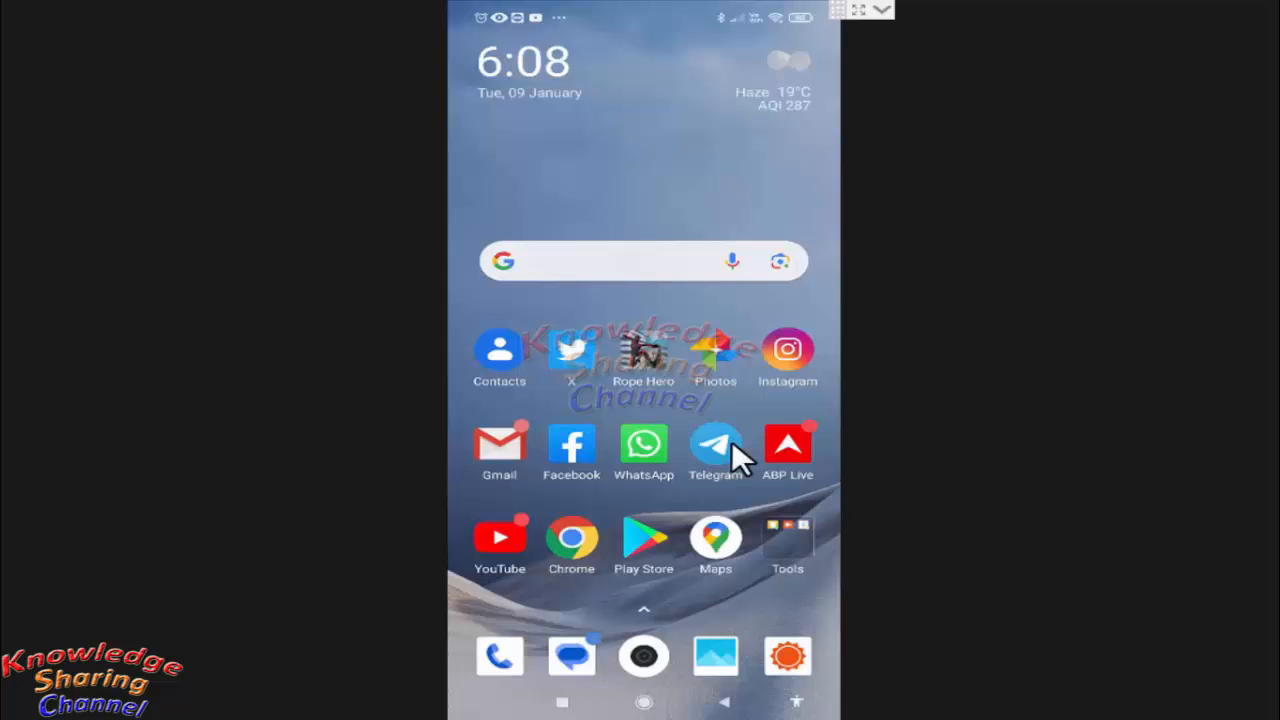
pyautogui.moveTo(732, 433)
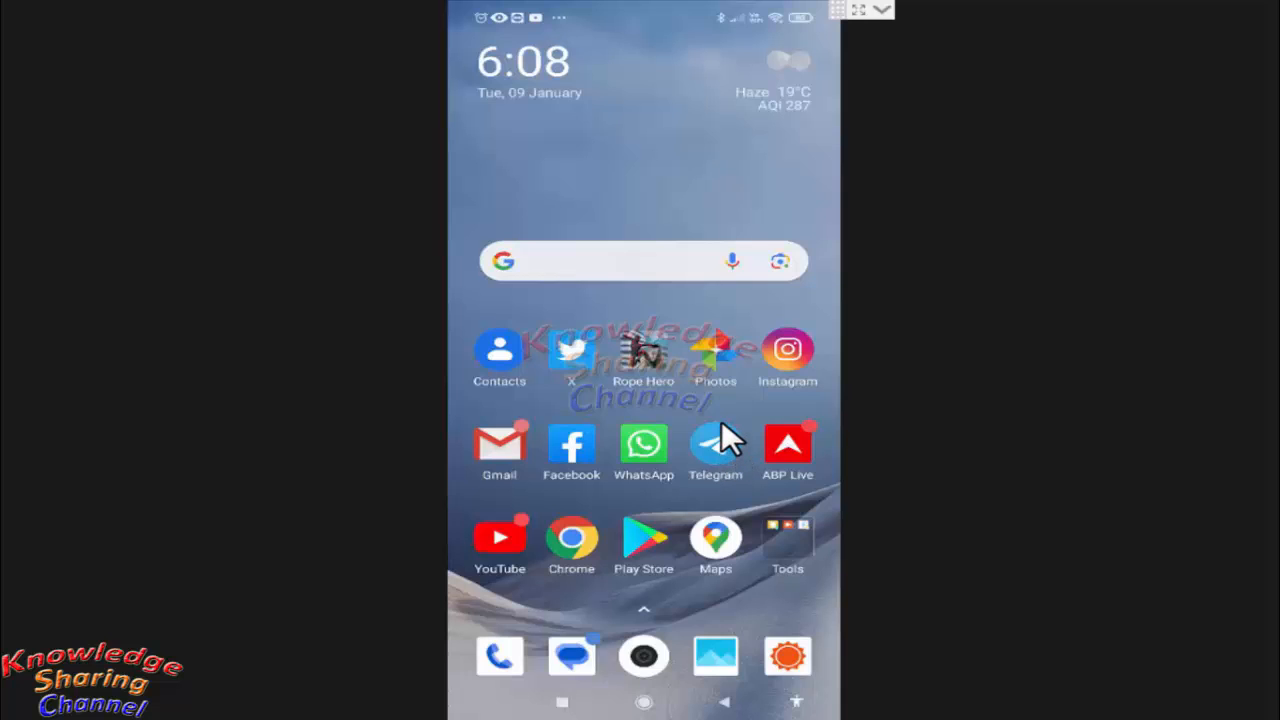
pyautogui.moveTo(640, 443)
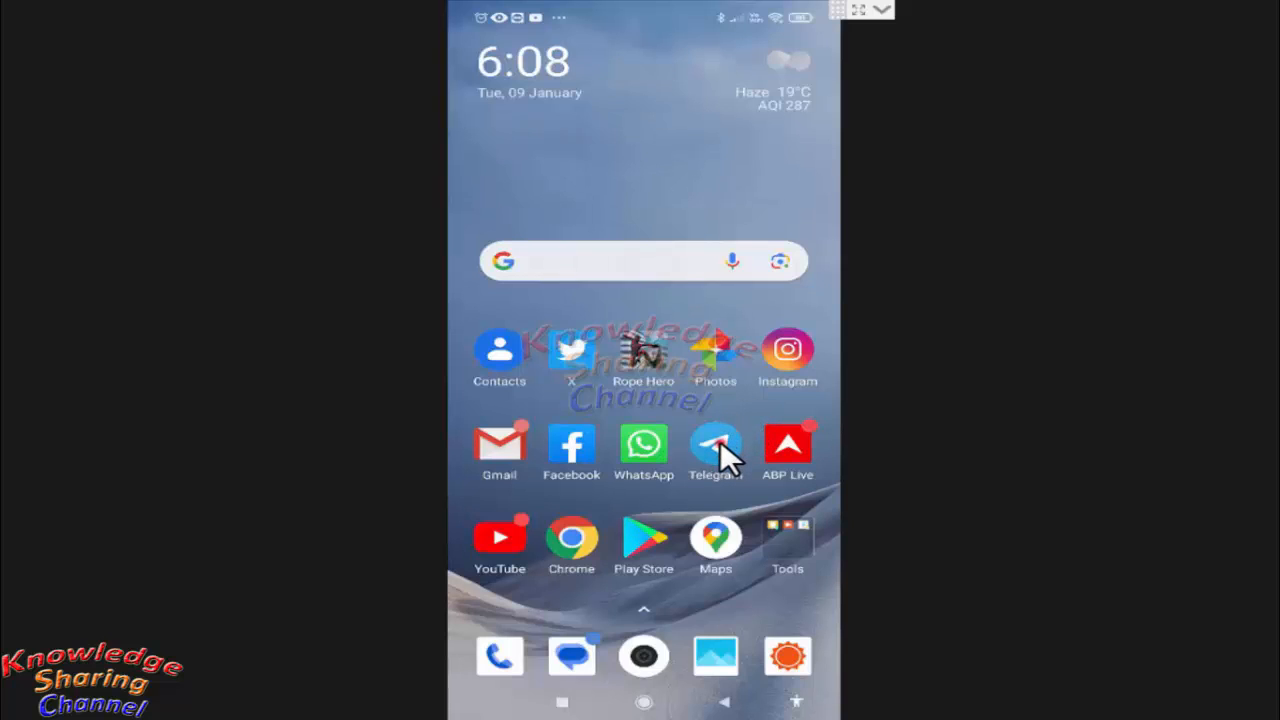
# Drop Telegram onto WhatsApp to form a folder named 'Communication'
pyautogui.click(715, 444)
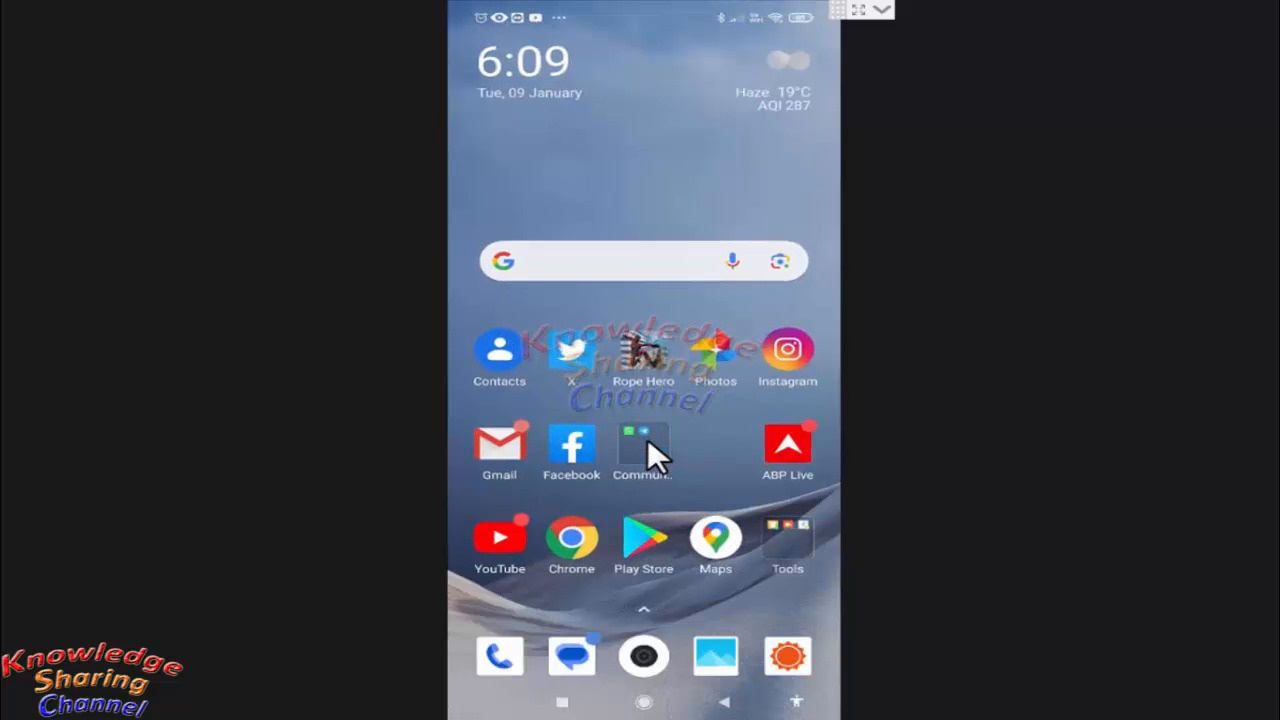
pyautogui.moveTo(650, 468)
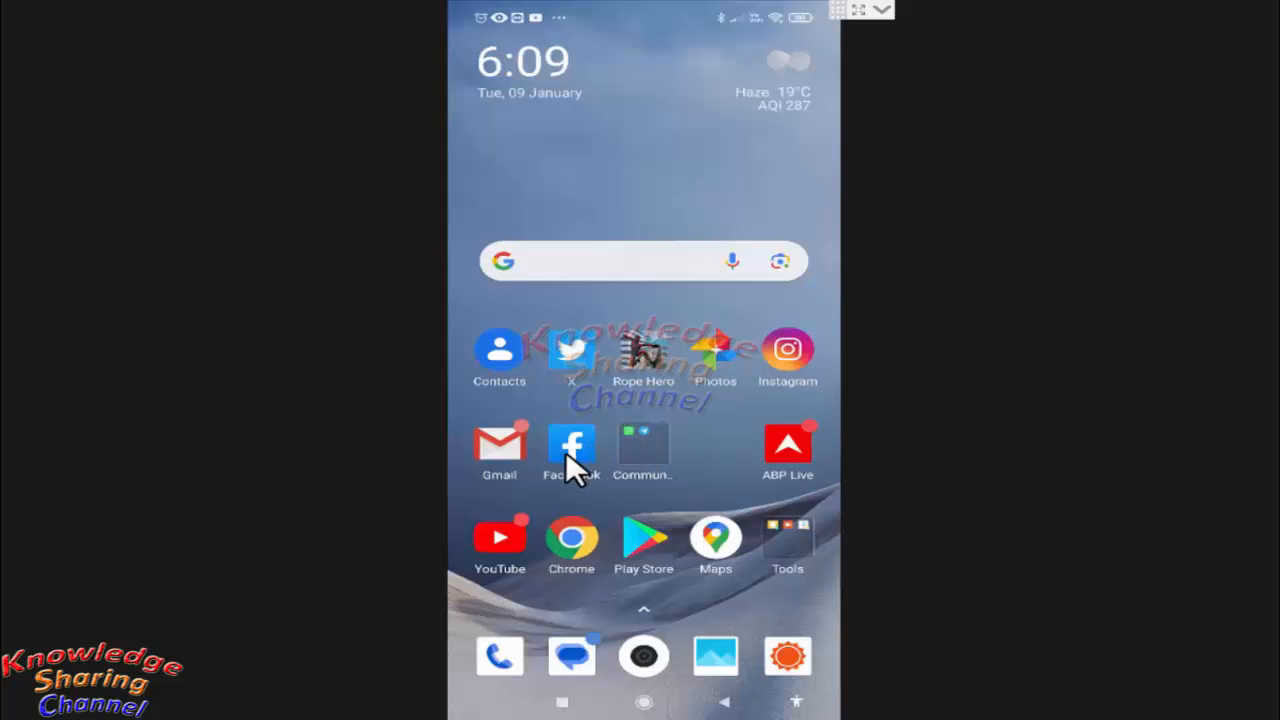
pyautogui.moveTo(582, 470)
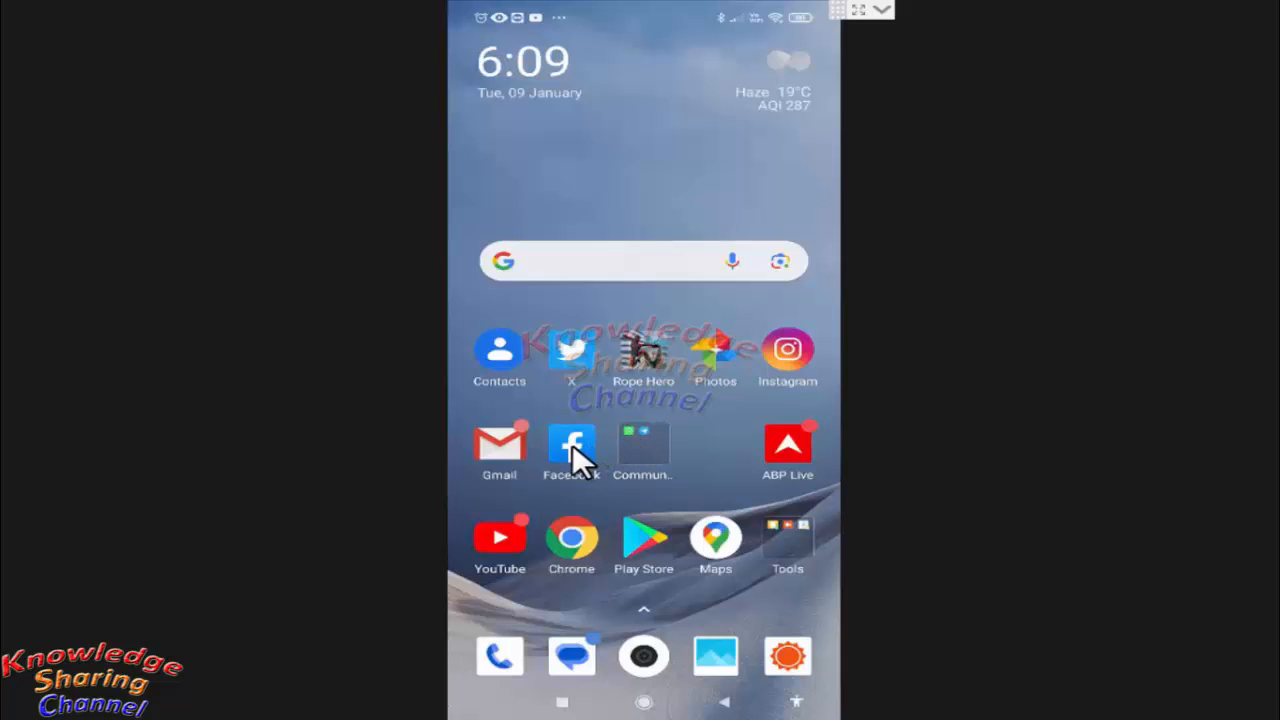
# Drag Facebook into the 'Communication' folder alongside WhatsApp and Telegram
pyautogui.click(571, 447)
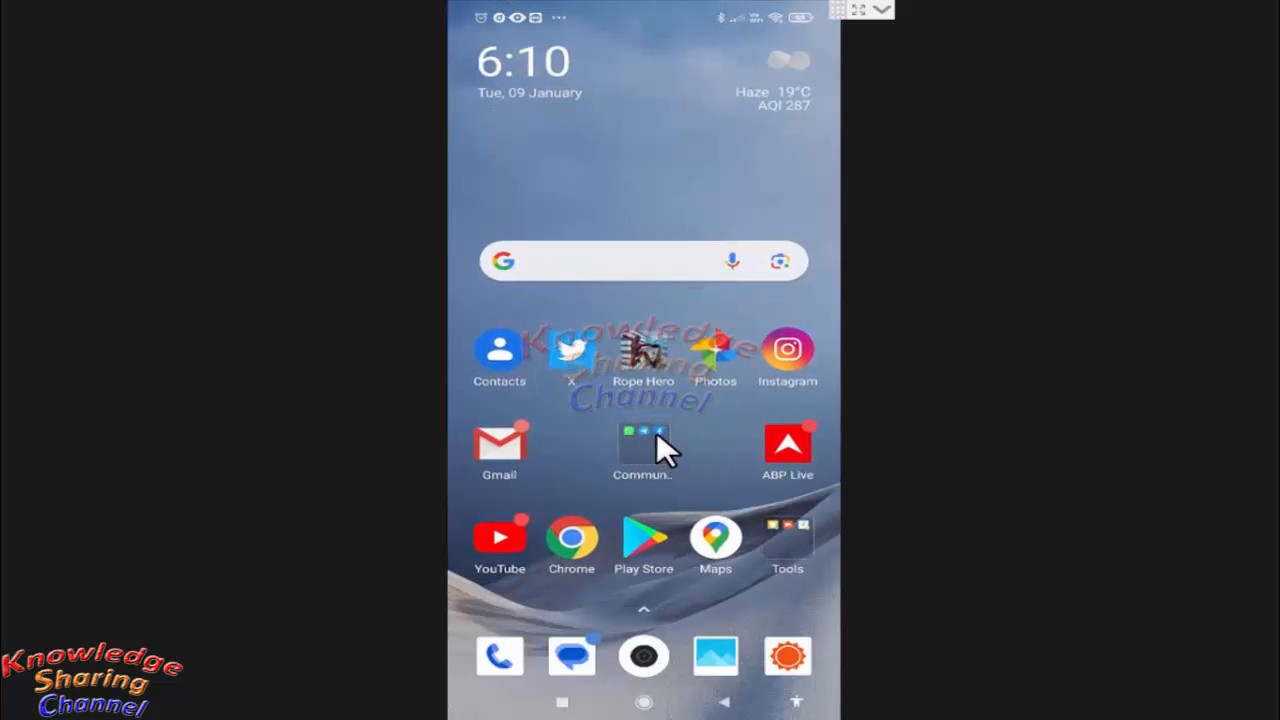
pyautogui.moveTo(660, 477)
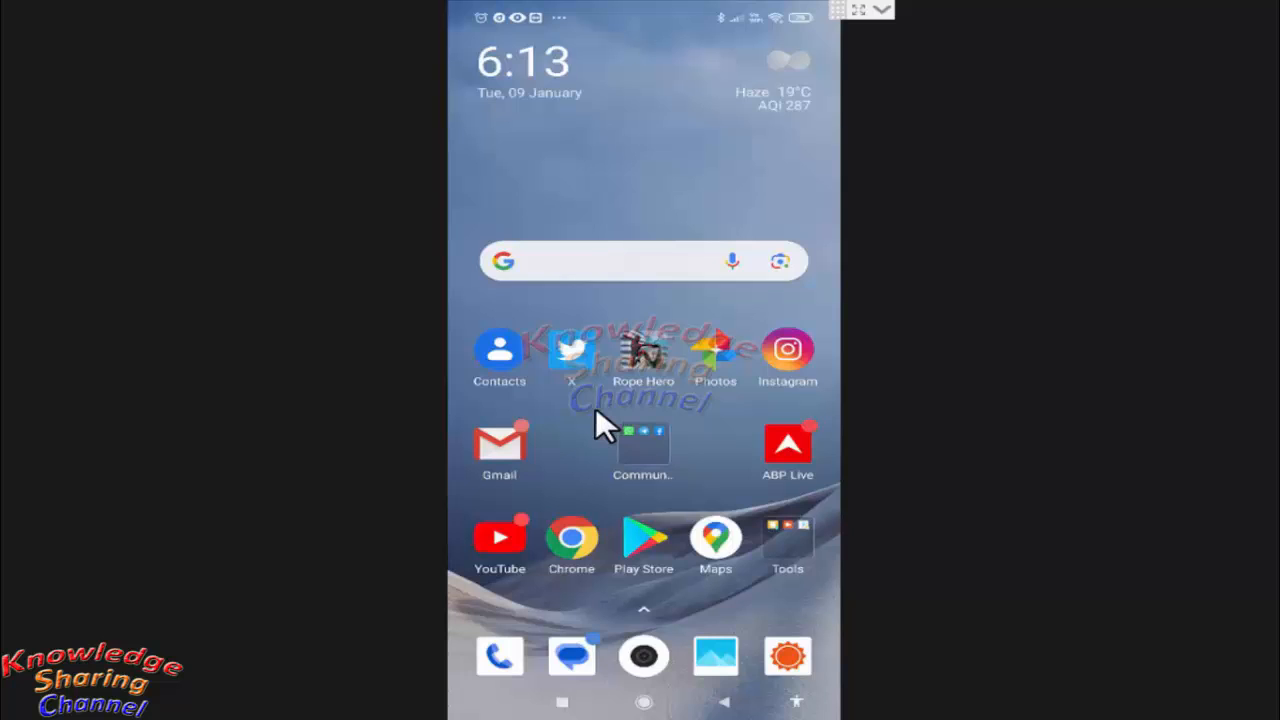
pyautogui.moveTo(670, 513)
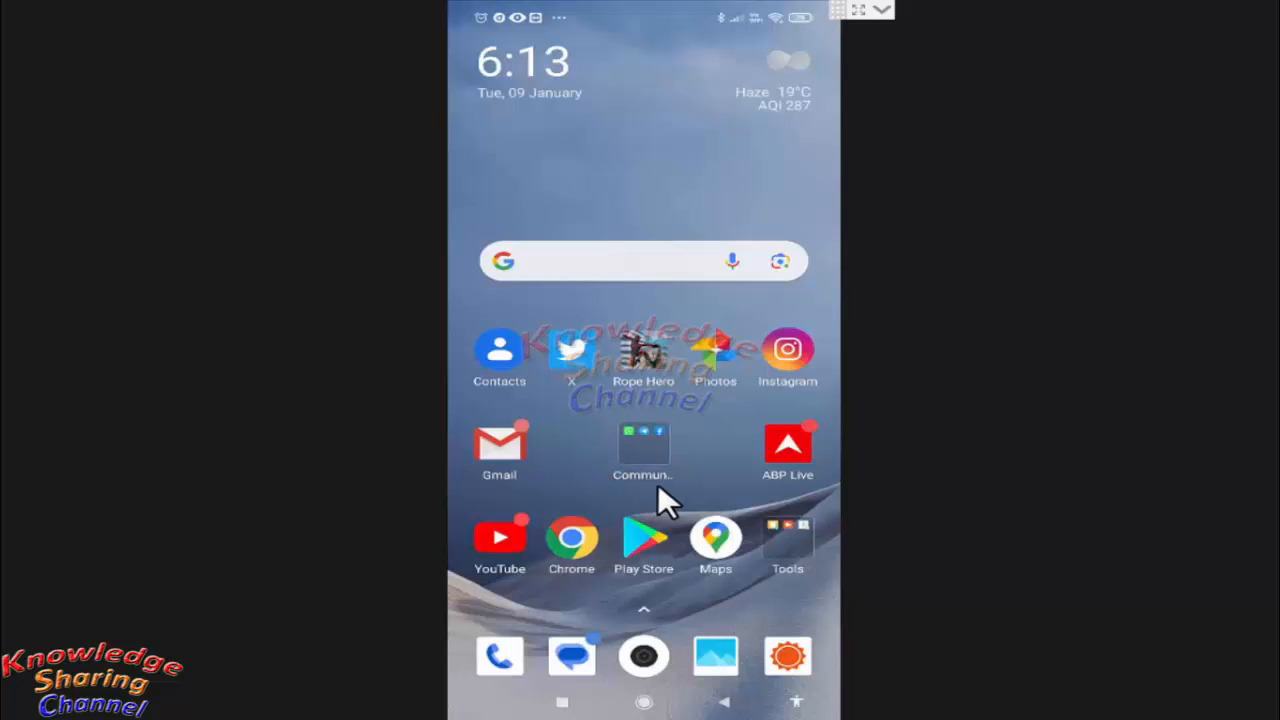